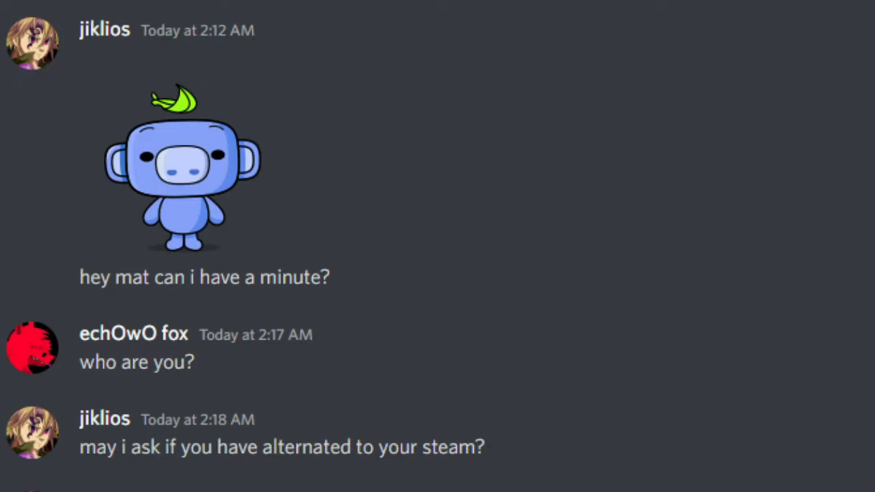
scroll("down", 3)
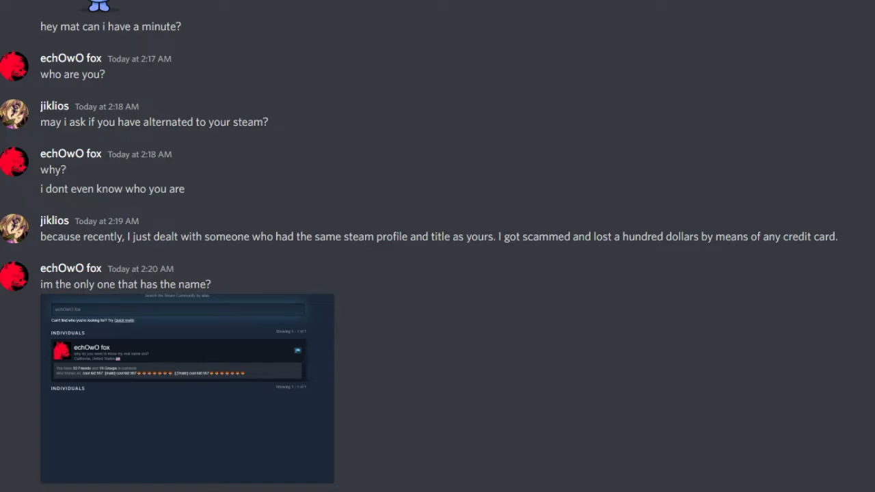
scroll("down", 3)
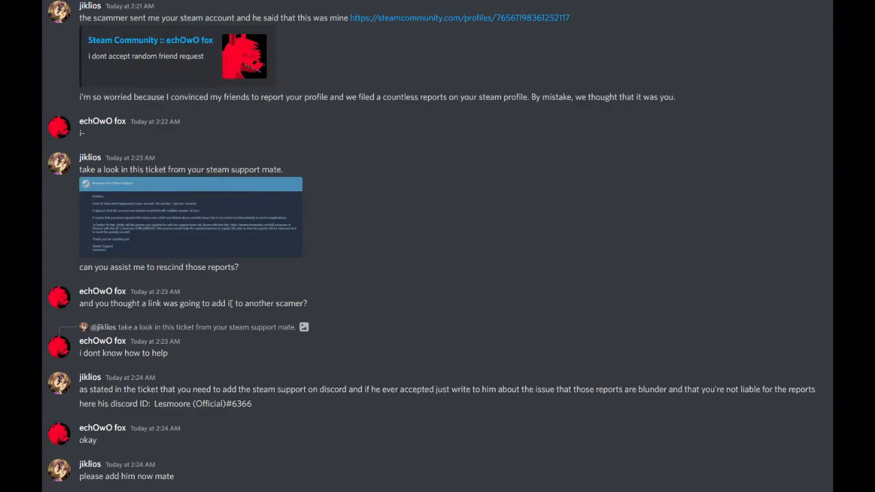